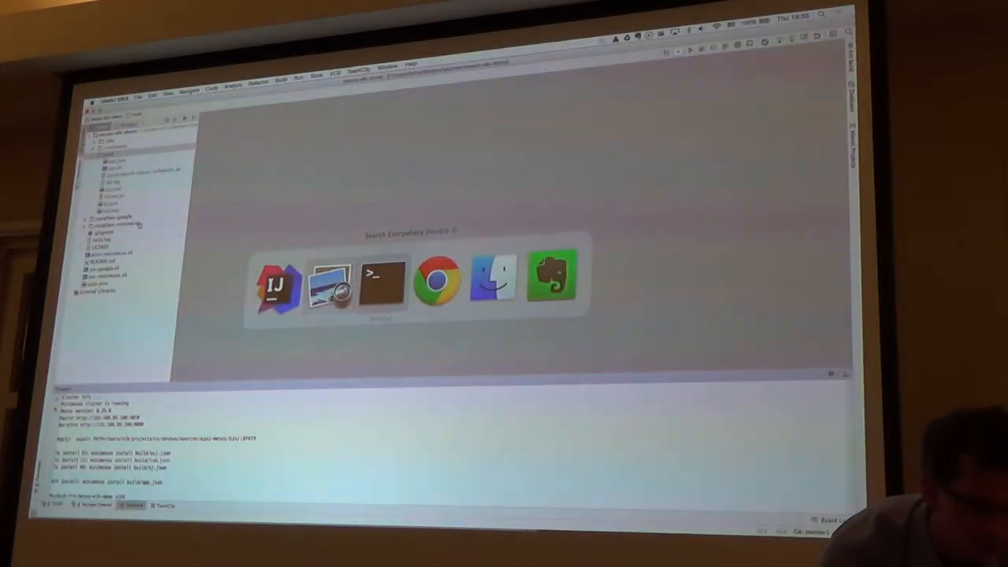
# Step: Switch to Terminal and bring up a new, empty terminal window
pyautogui.click(382, 284)
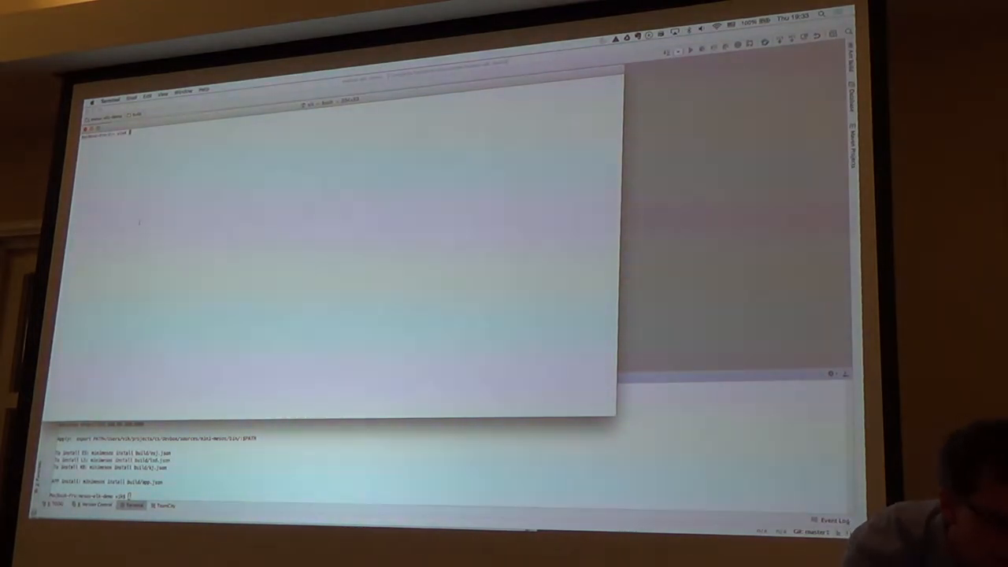
pyautogui.press('Return')
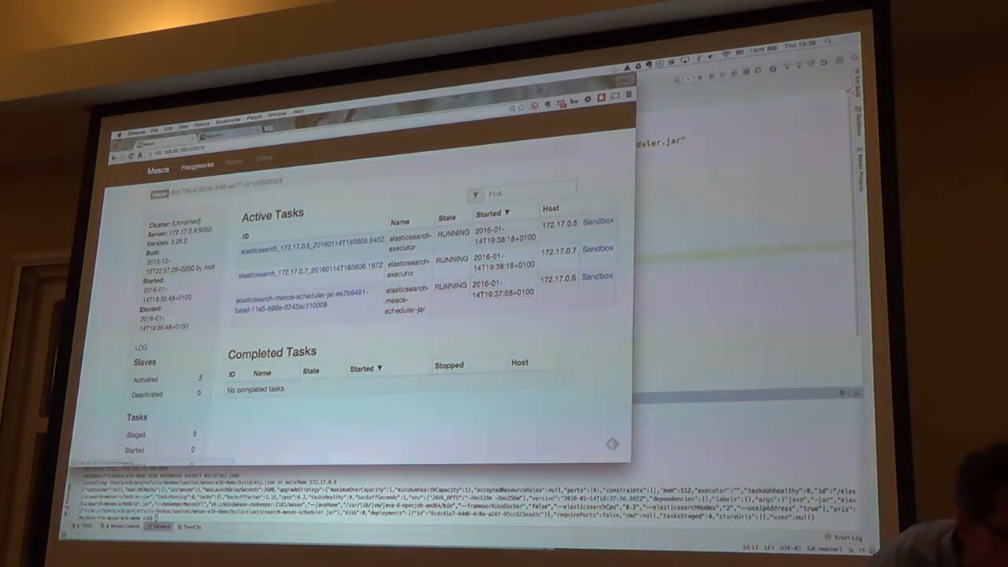
# Step: Open the mesos-ha Elasticsearch framework dashboard from the Mesos UI
pyautogui.click(199, 165)
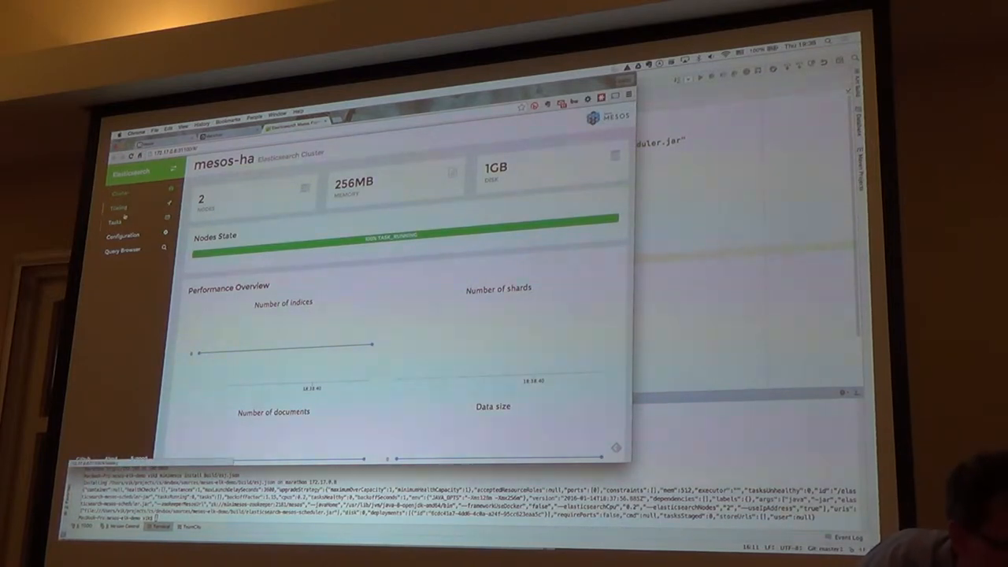
pyautogui.click(114, 221)
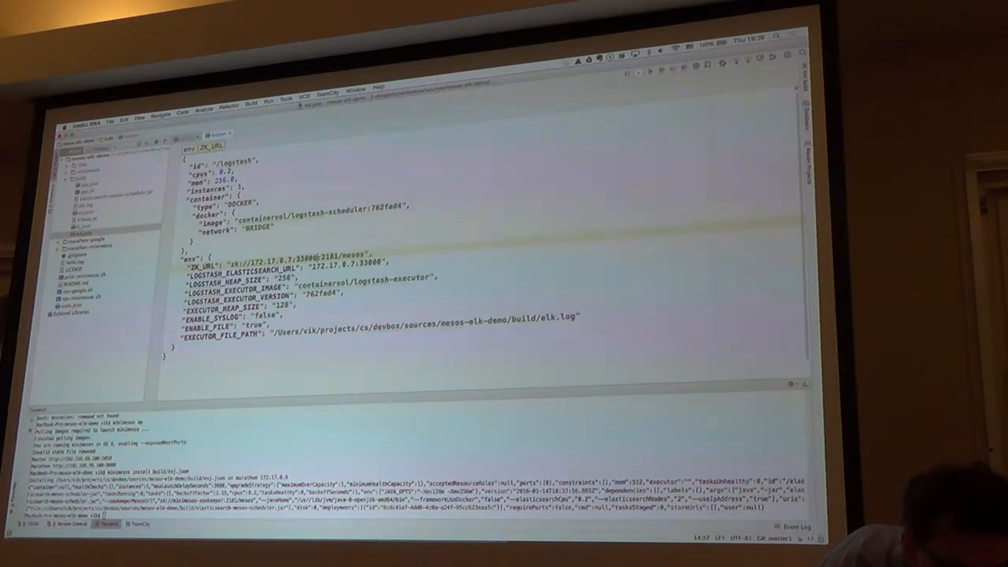
# Step: Select the ZooKeeper URL address in logstash.json for replacement with 172.17.0.7
pyautogui.doubleClick(300, 257)
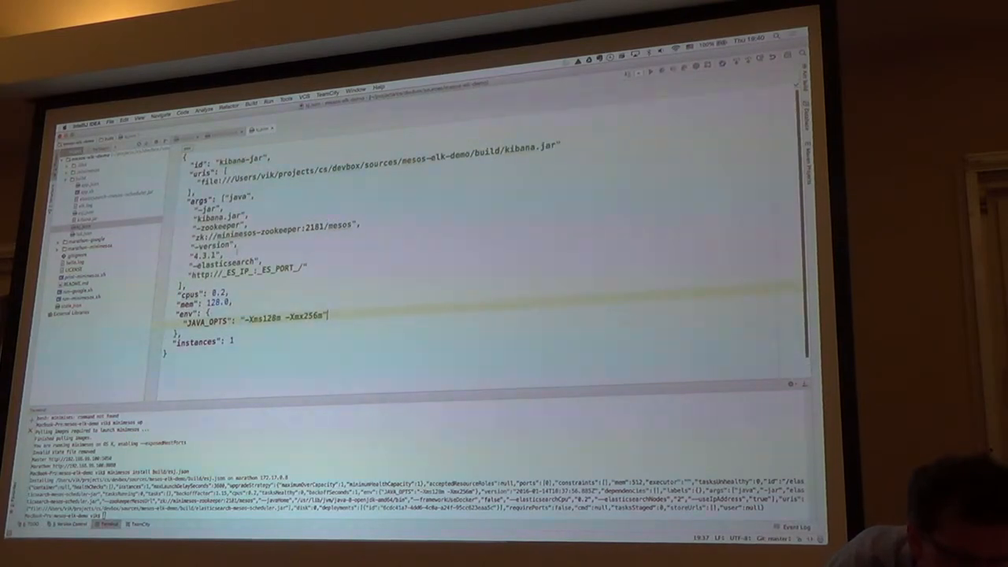
# Step: Select the _ES_IP_ placeholder in kibana.json to replace it with 172.17.0.7
pyautogui.doubleClick(244, 270)
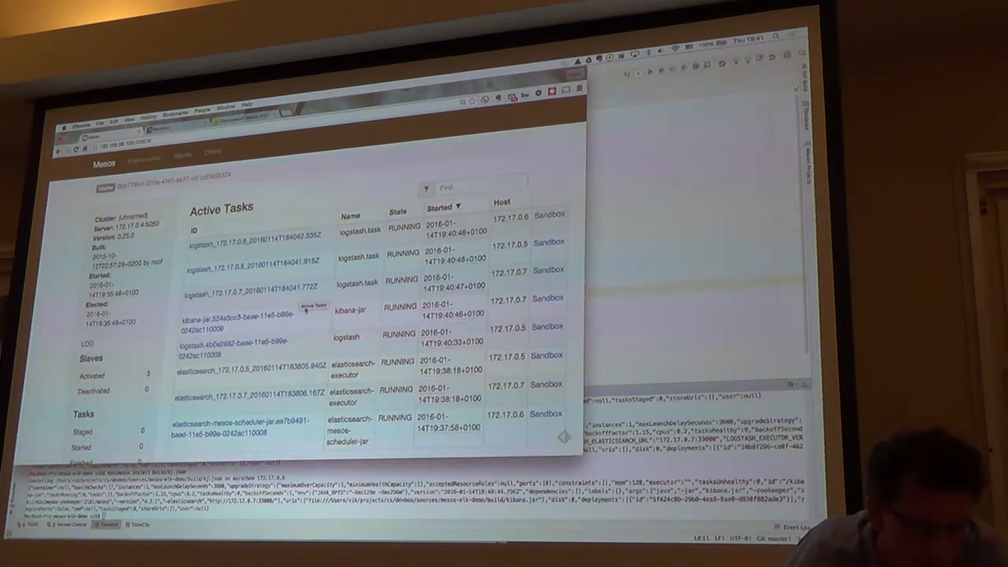
# Step: Scroll the Active Tasks table to check the Logstash and Kibana tasks
pyautogui.scroll(-3)
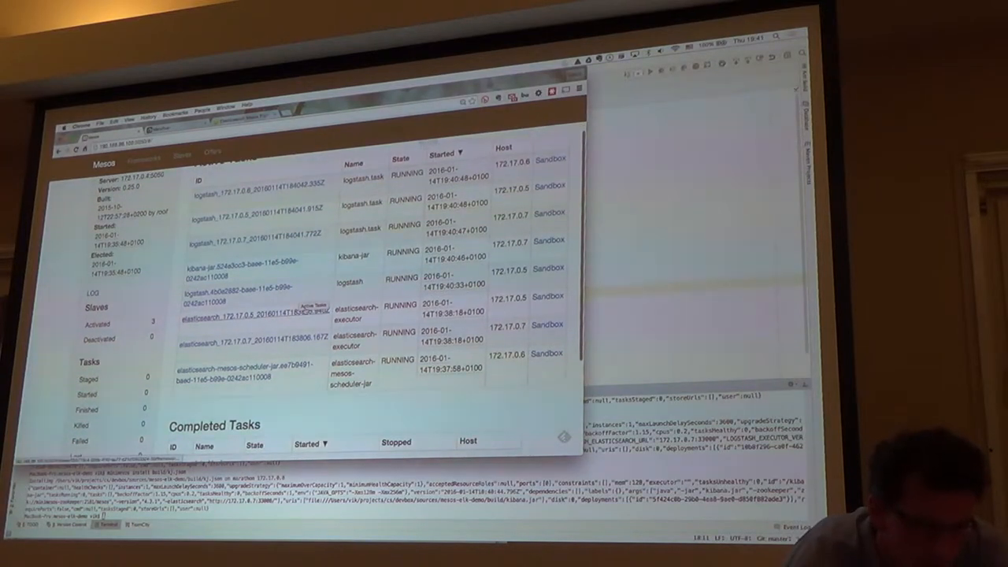
pyautogui.scroll(-3)
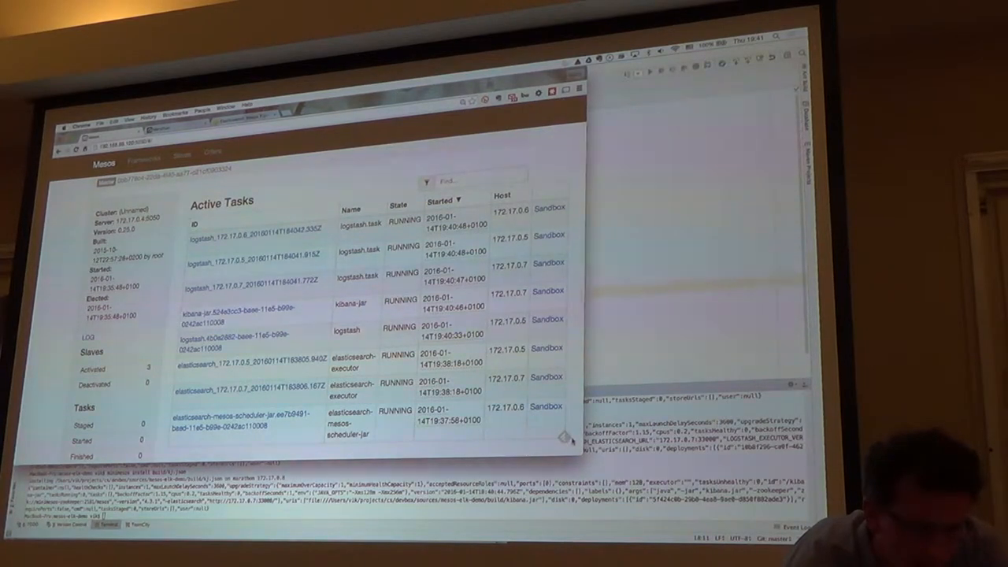
pyautogui.scroll(-3)
pyautogui.write('minimesos install build/app.json')
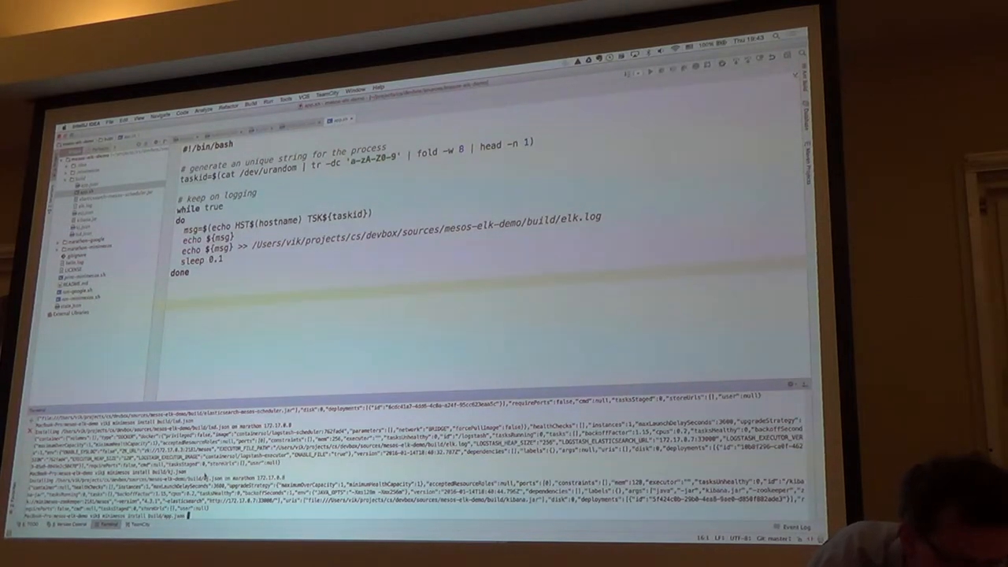
# Step: Install build/app.json on Marathon from the IntelliJ terminal and move to Chrome
pyautogui.scroll(-3)
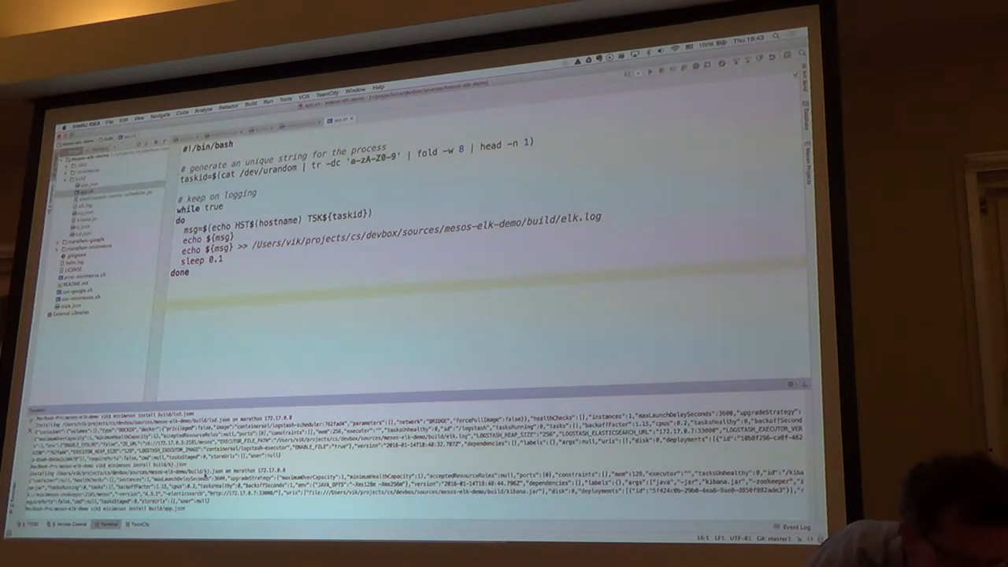
pyautogui.scroll(-3)
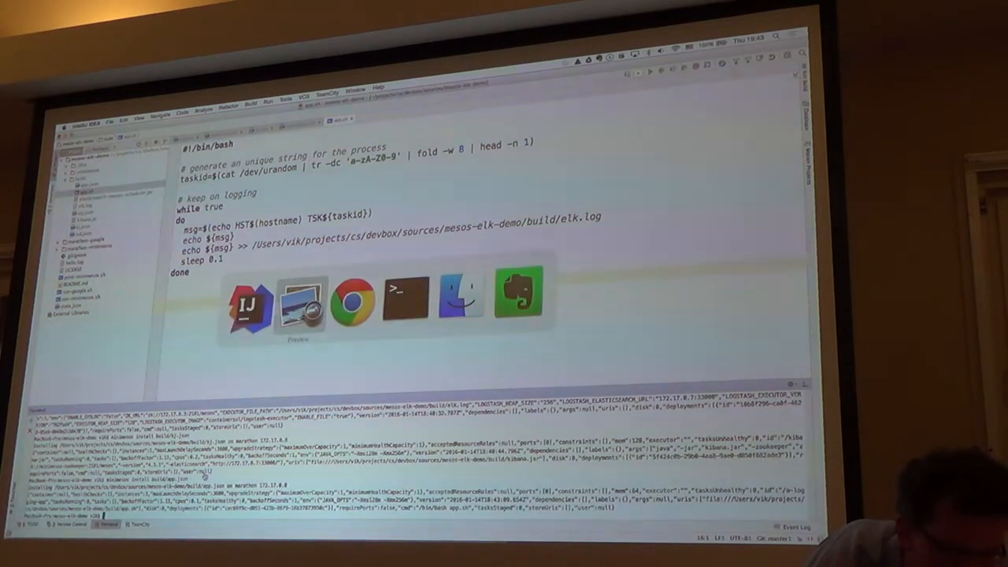
pyautogui.moveTo(352, 299)
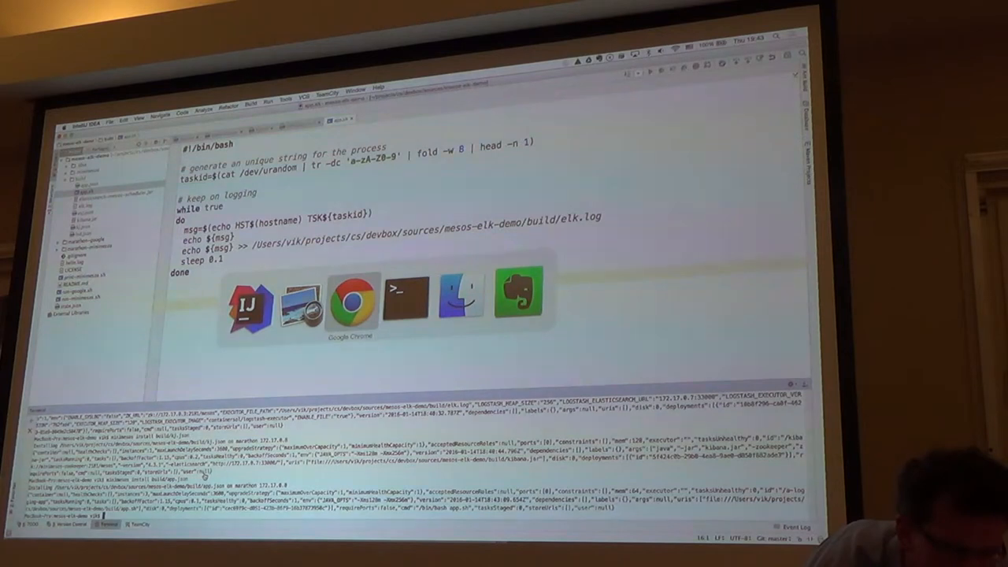
pyautogui.click(352, 300)
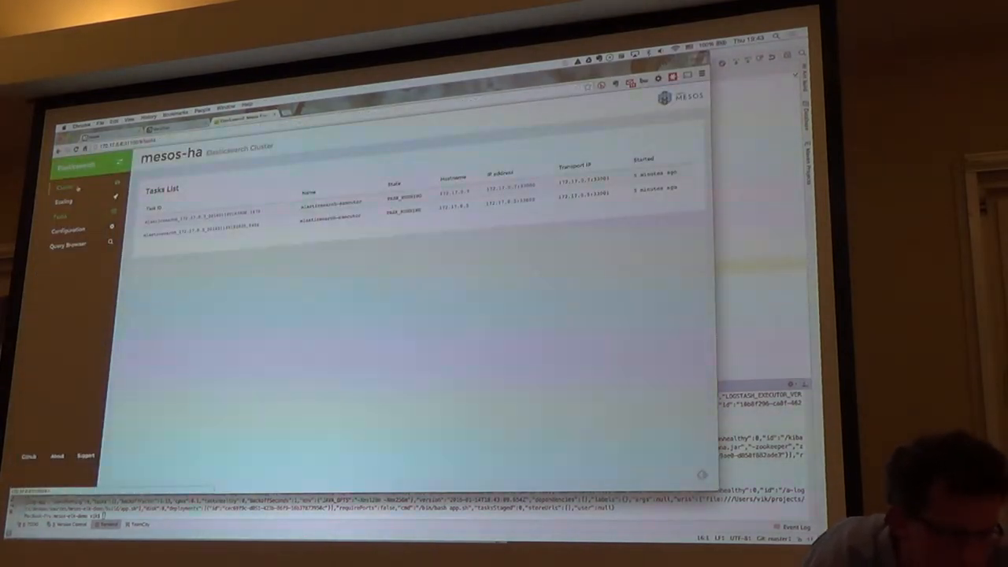
# Step: Show the Tasks page listing the two running Elasticsearch executors
pyautogui.click(65, 186)
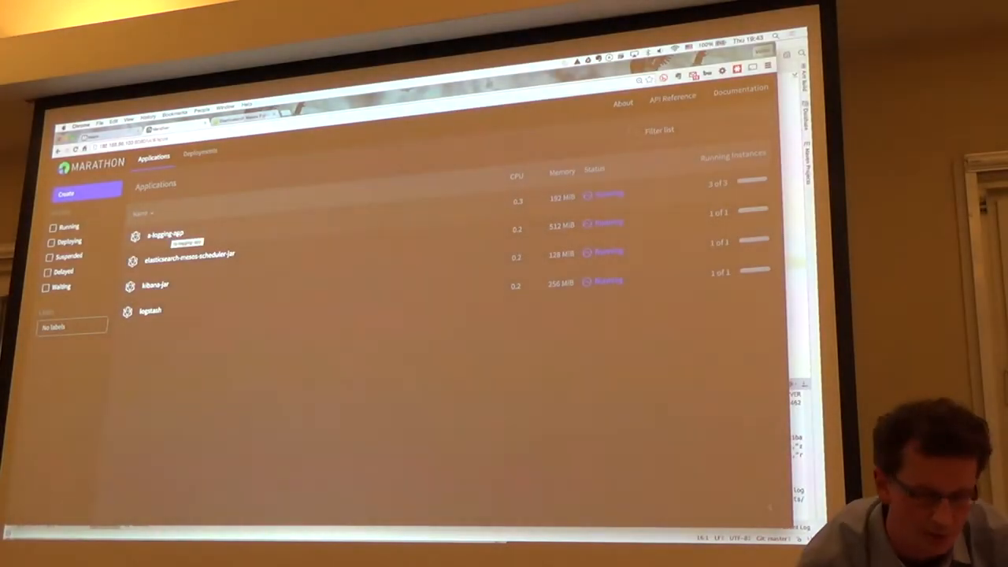
# Step: View a-logging-app's configuration: /bin/bash app.sh with 3 instances
pyautogui.click(165, 234)
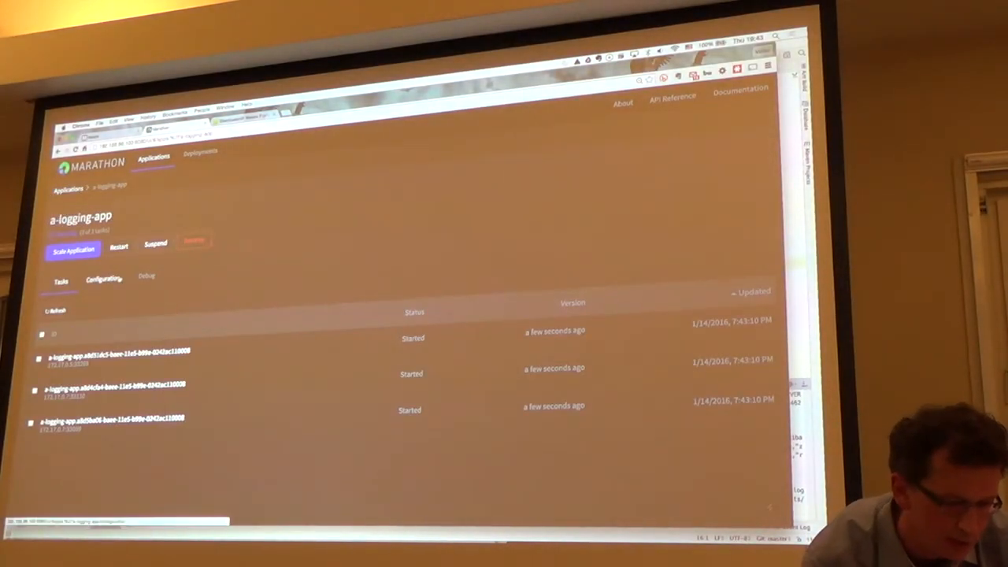
pyautogui.click(102, 277)
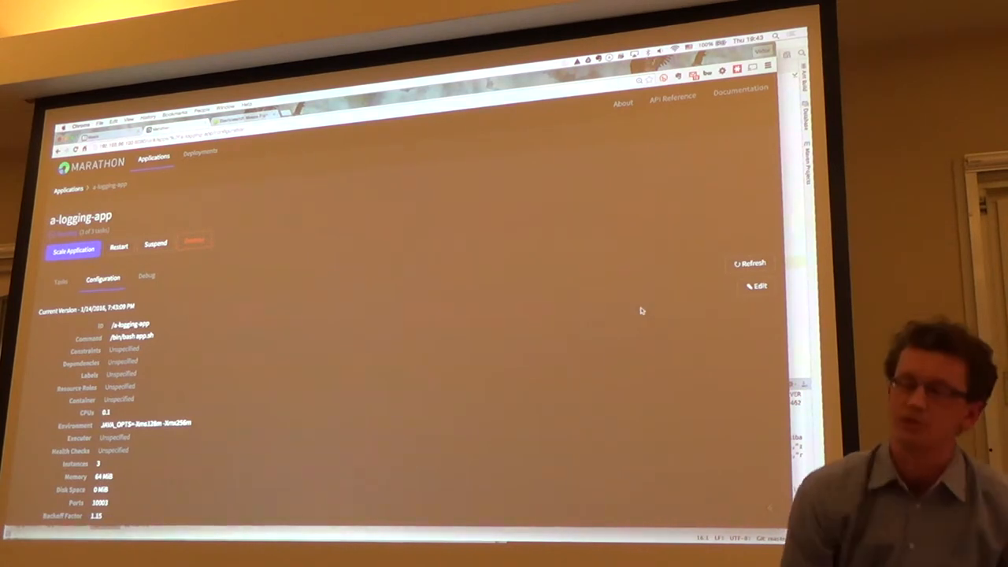